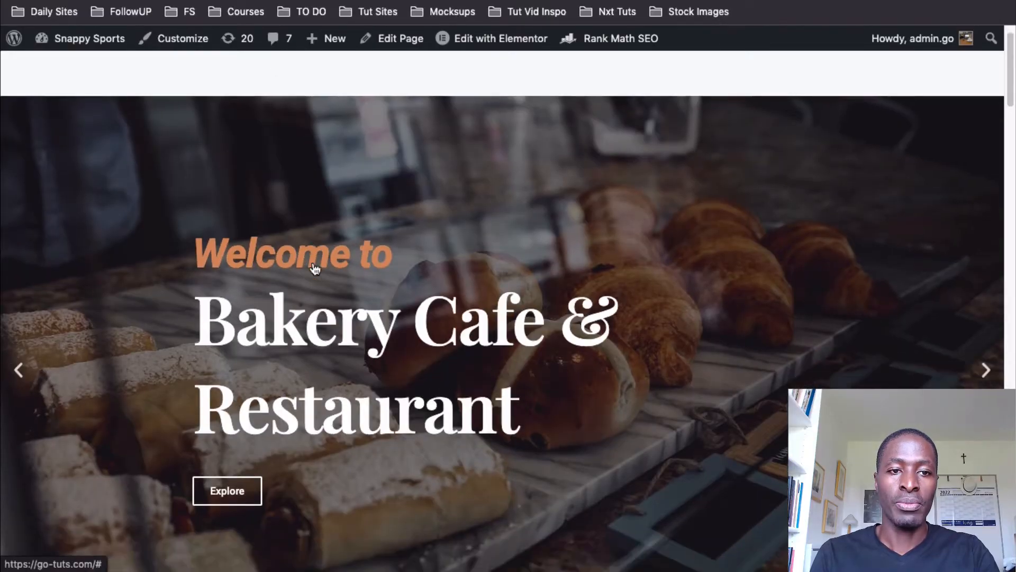
Step: Scroll down the installed plugins list to the inactive WP Reset entry
scroll(down, 3)
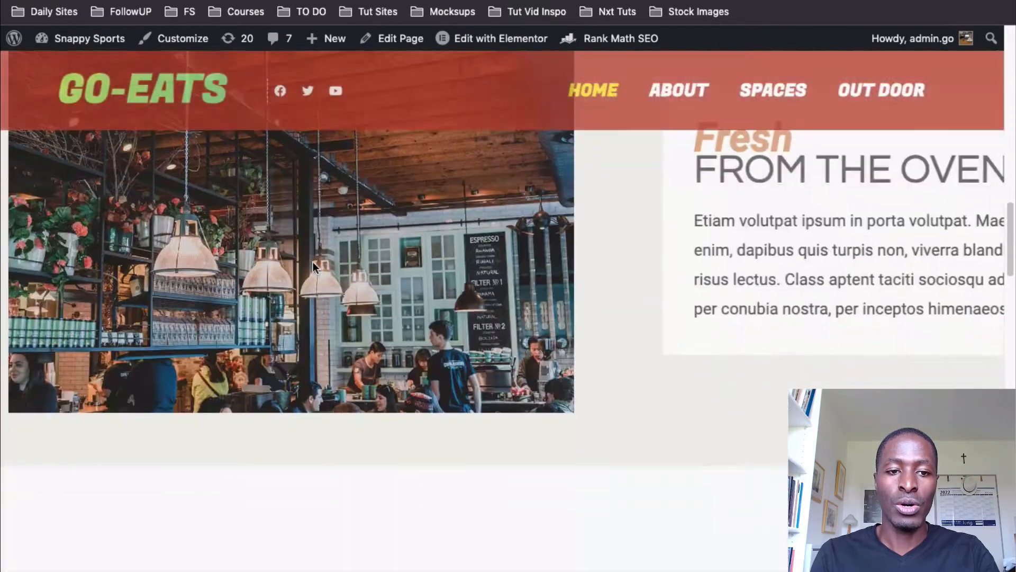
scroll(down, 3)
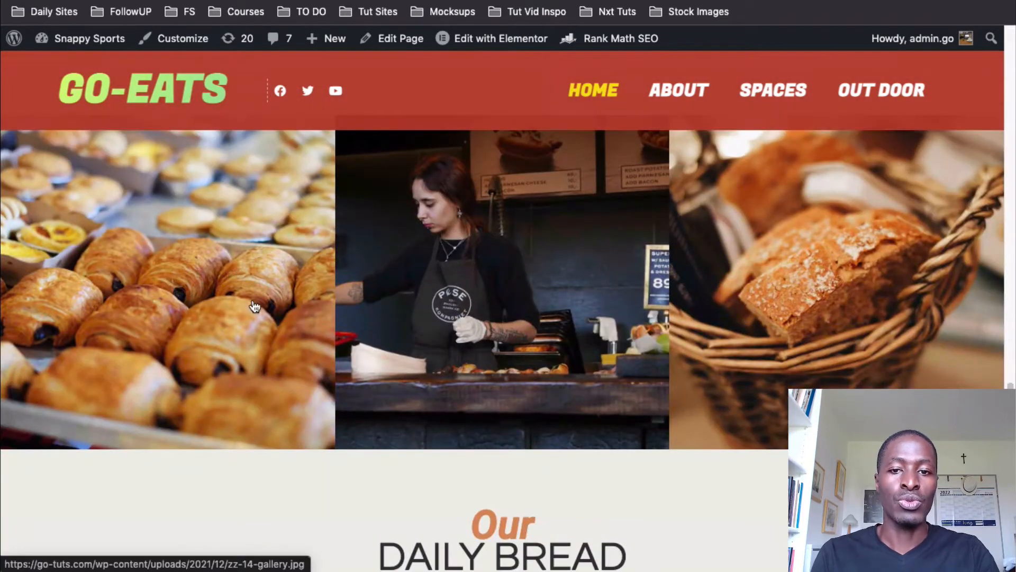
scroll(down, 3)
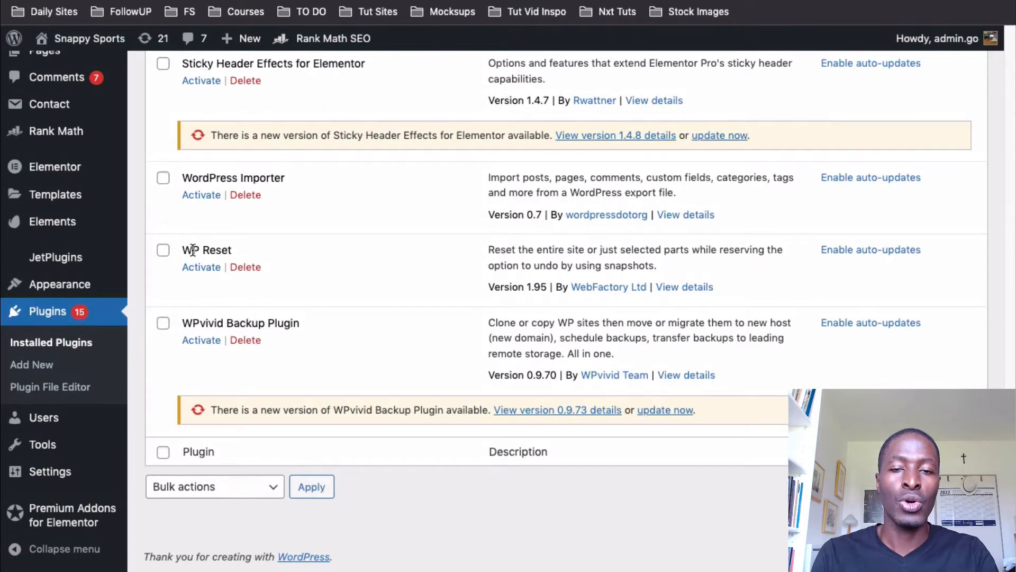
mouse_move(201, 267)
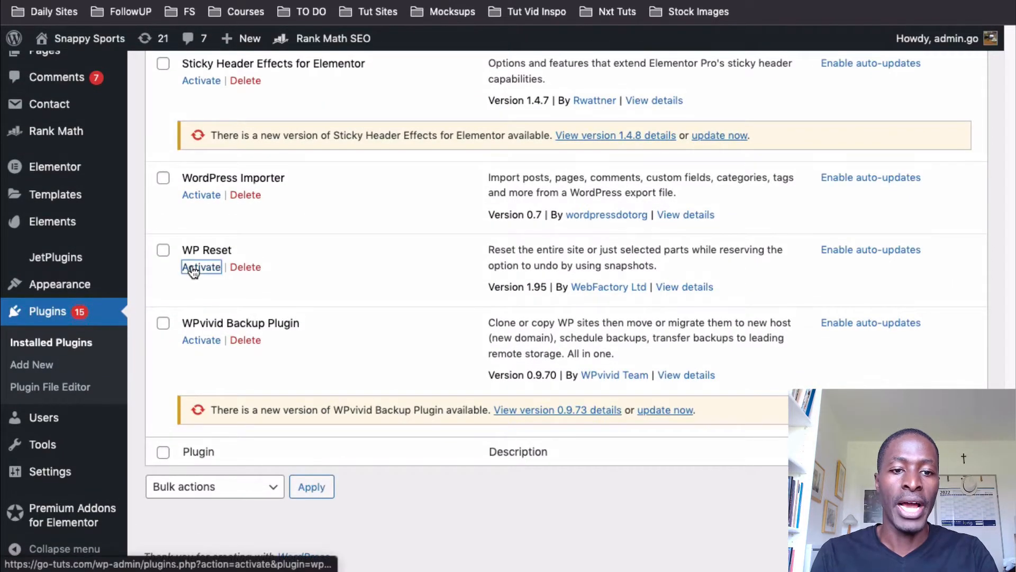
Step: Activate WP Reset and return to its entry in the plugins list
click(201, 267)
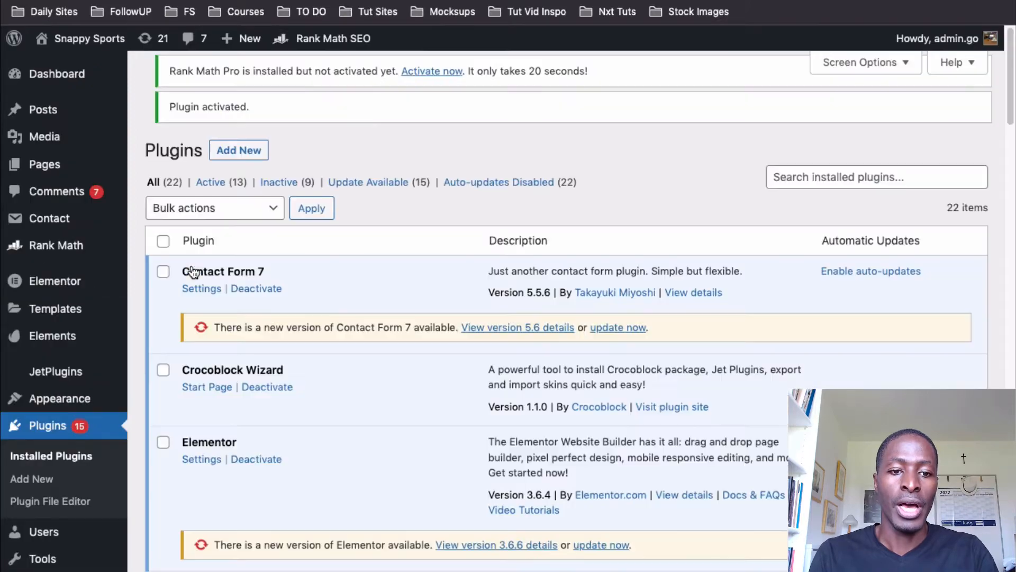
scroll(down, 3)
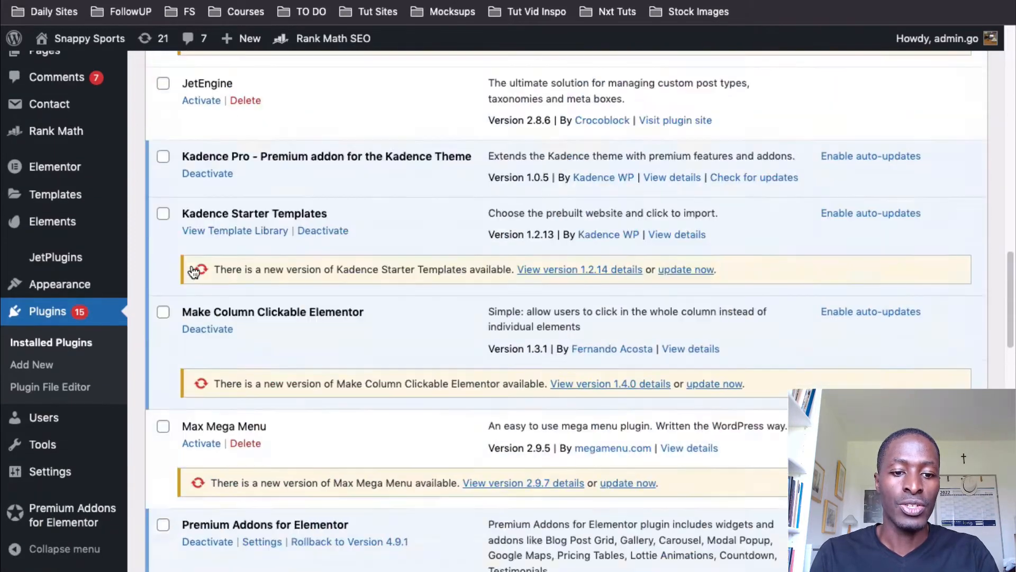
scroll(down, 3)
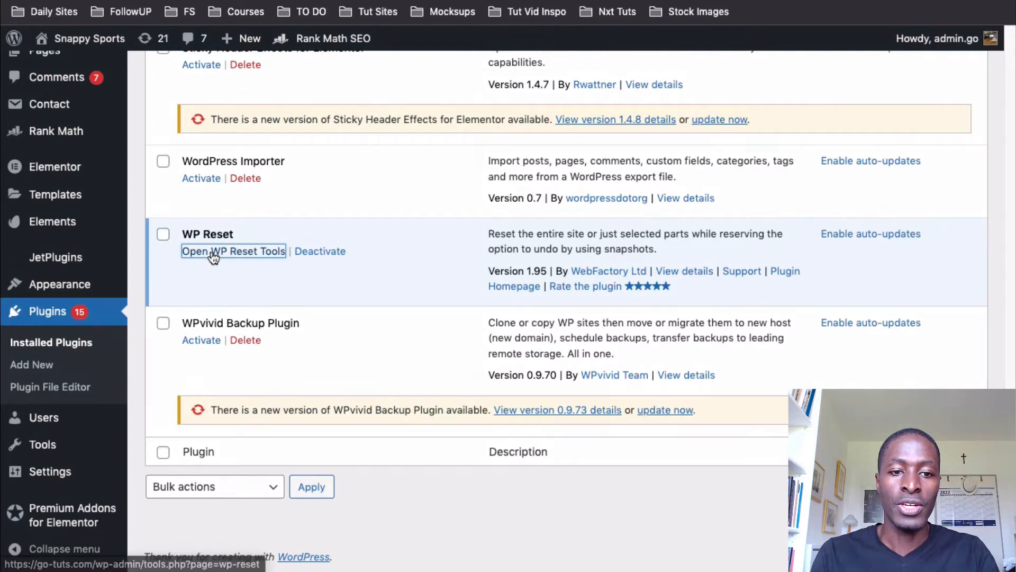
Step: Reset the site to defaults from WP Reset tools, confirming with the typed 'reset' keyword
click(233, 251)
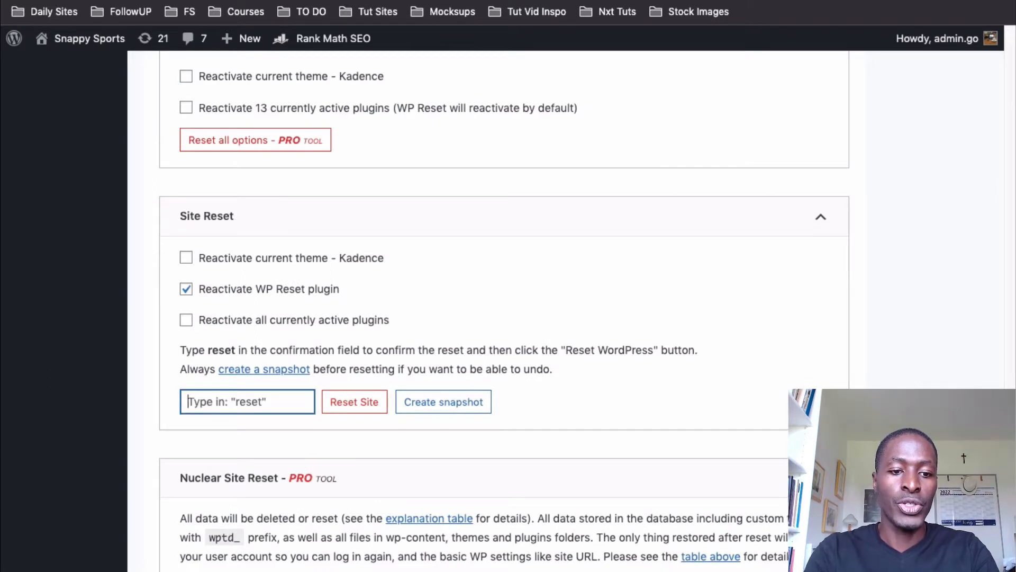
text(rese)
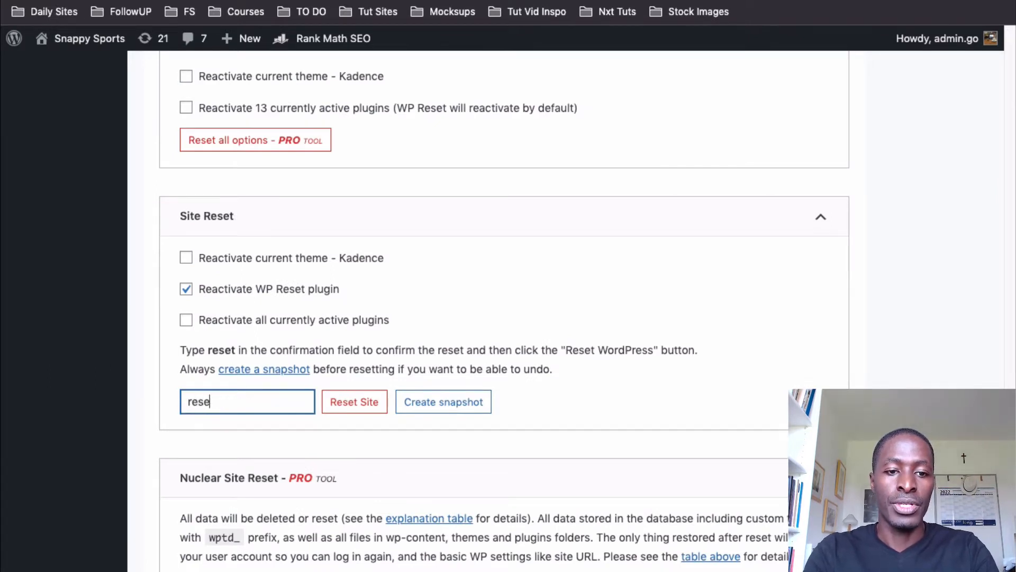
click(354, 401)
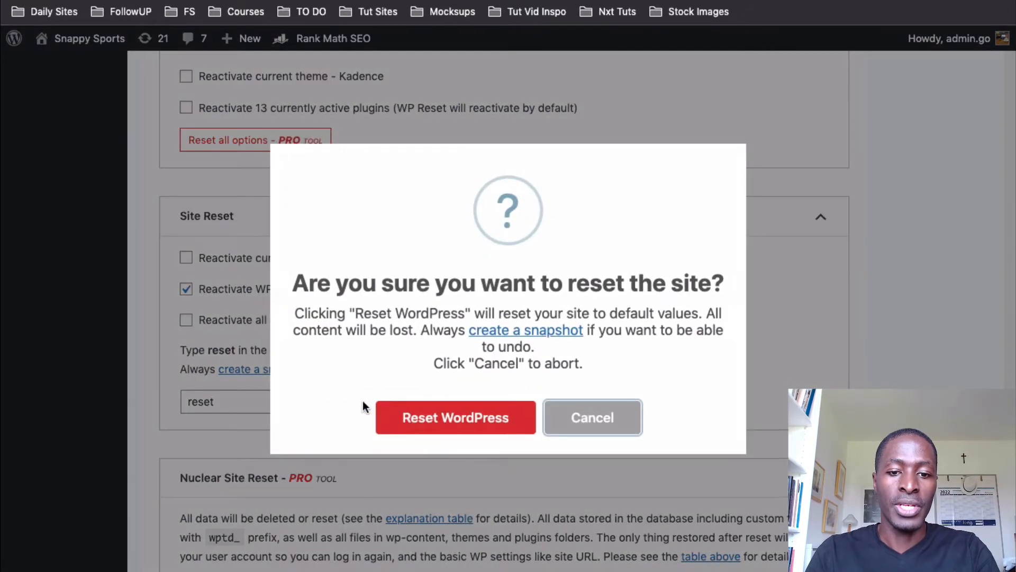
click(456, 417)
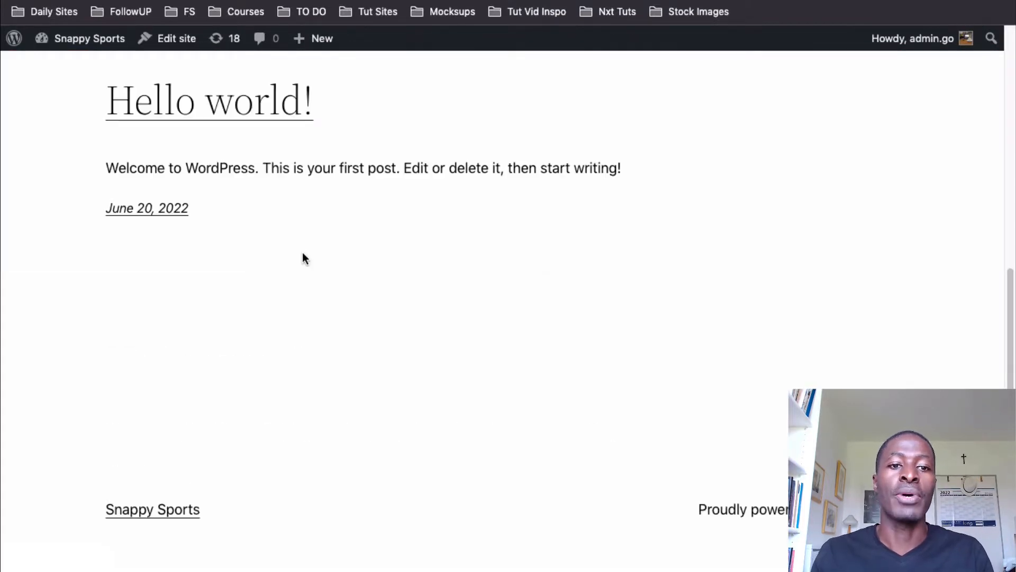
mouse_move(299, 253)
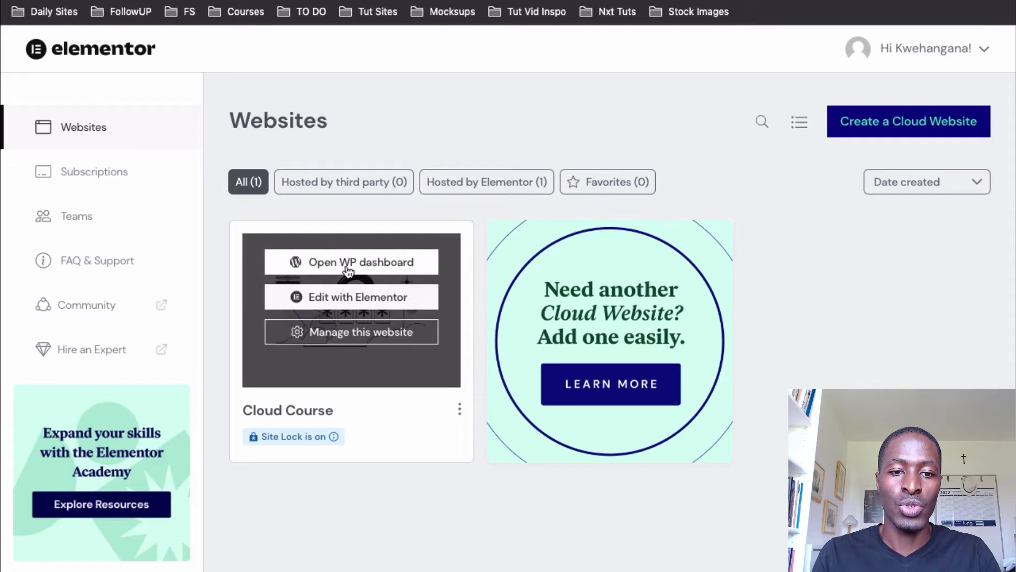
Step: Enter the Cloud Course WordPress dashboard and go to Plugins > Add New
click(361, 262)
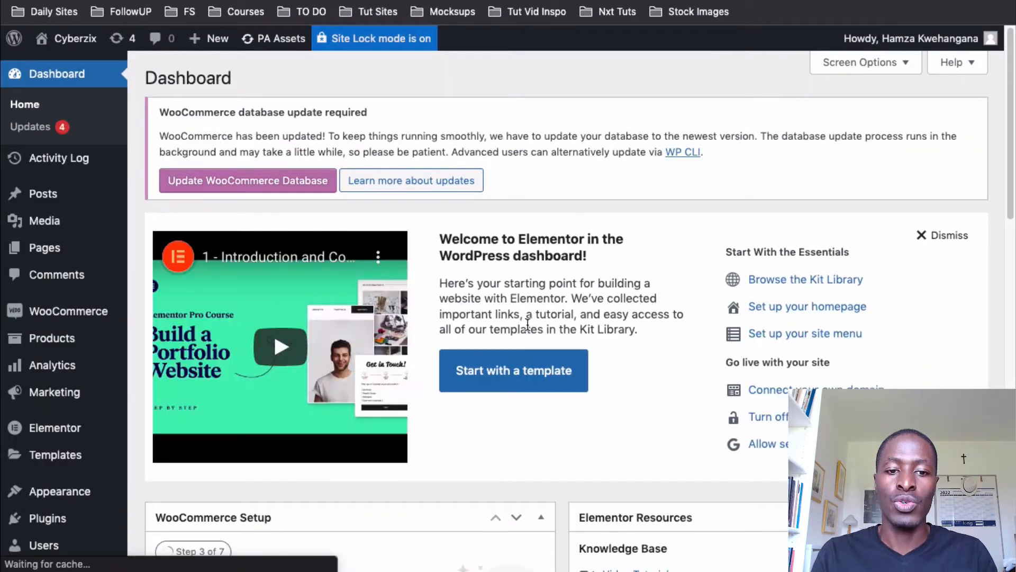
scroll(down, 3)
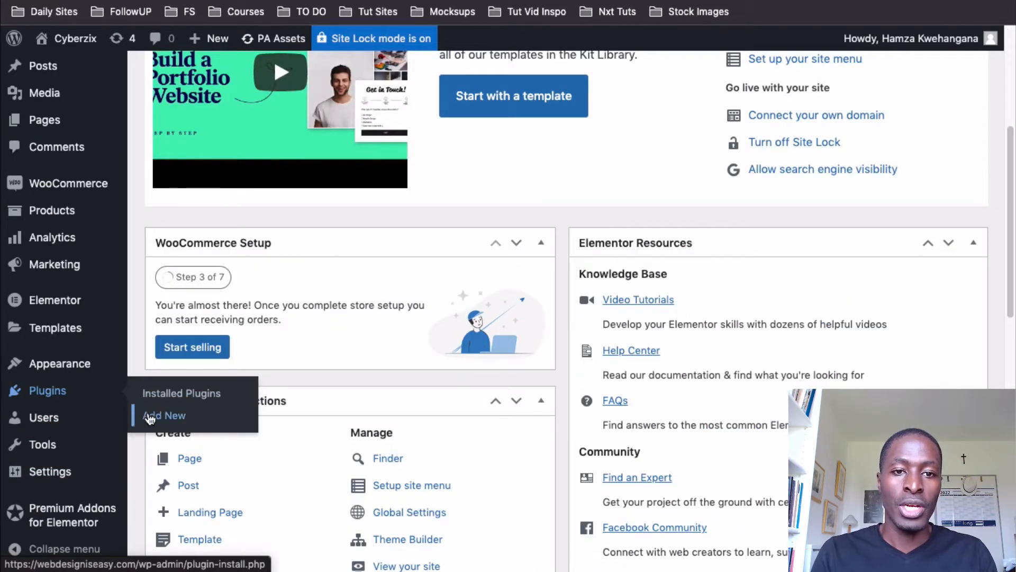
click(164, 415)
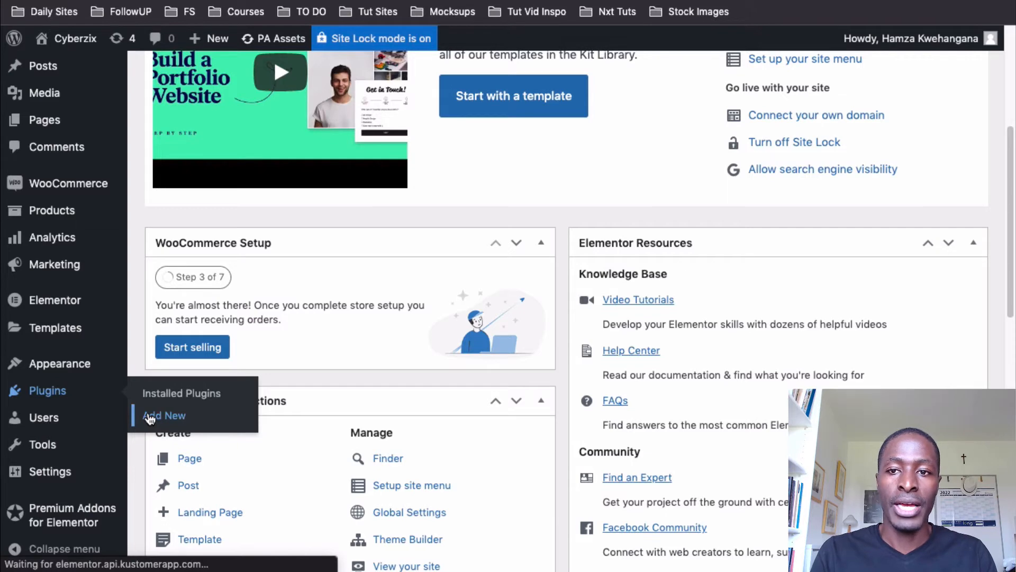
click(164, 415)
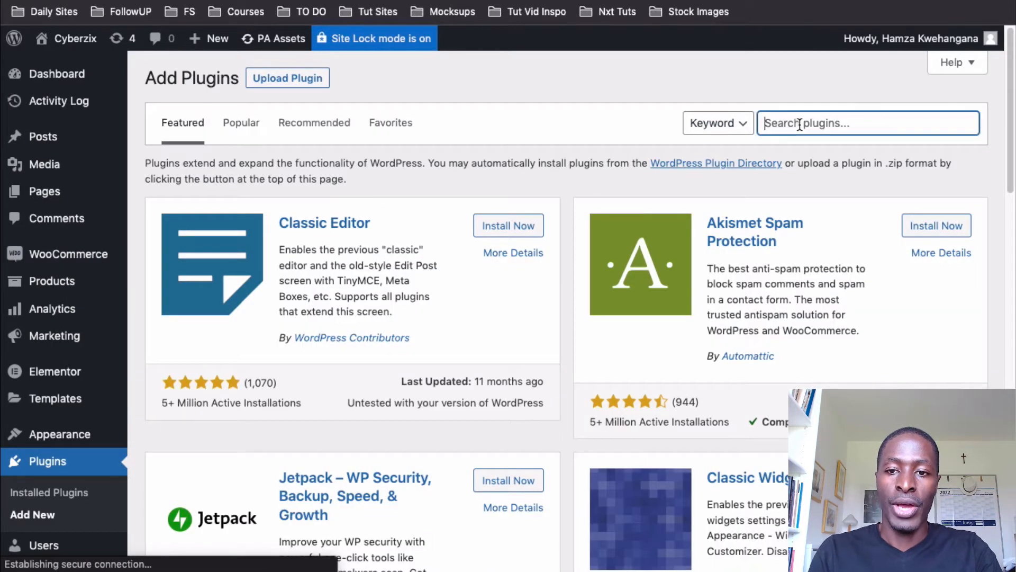
Step: Search the plugin directory for 'reset' to find WP Reset
text(reset)
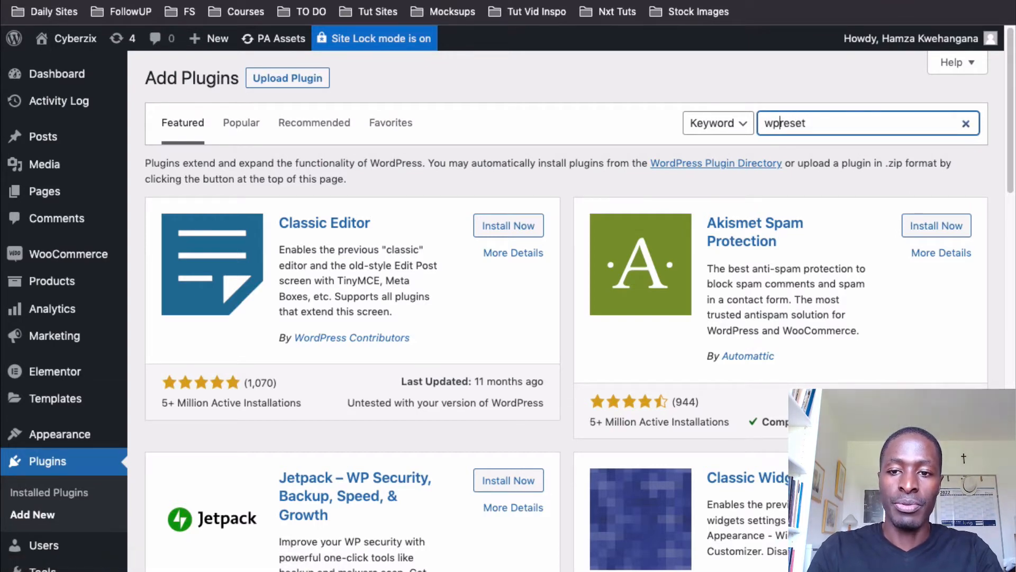
key(Return)
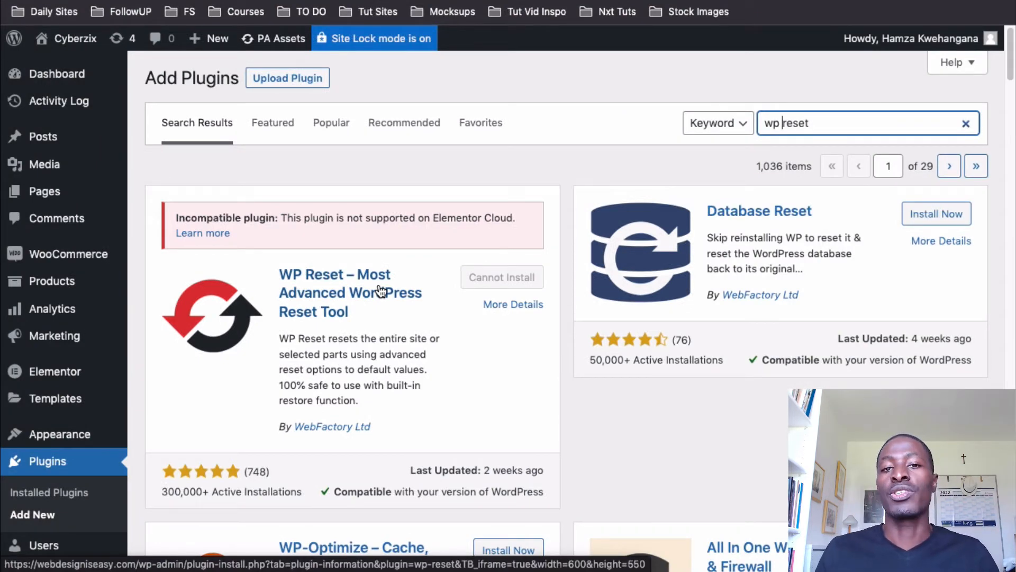
mouse_move(446, 150)
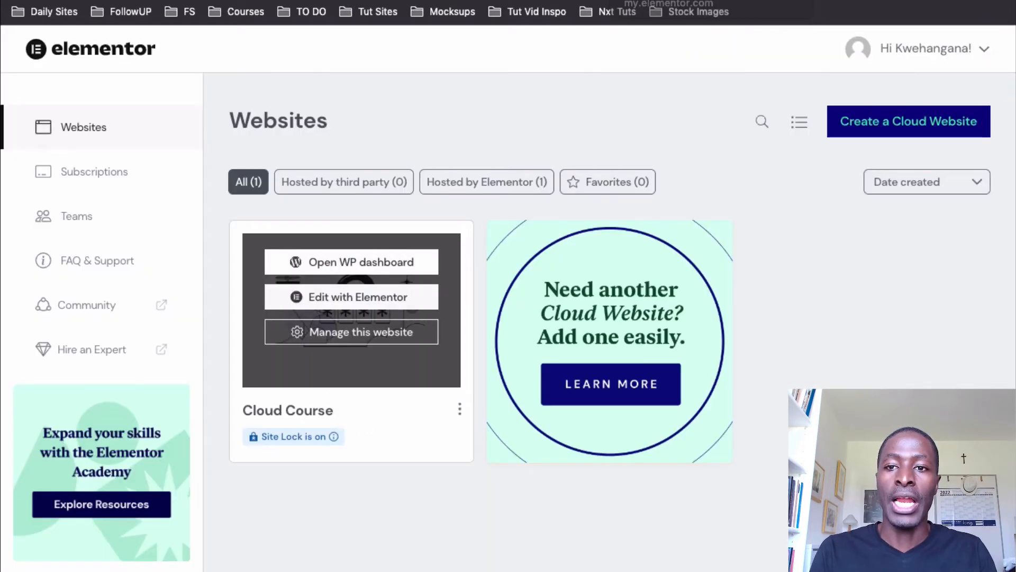
mouse_move(596, 107)
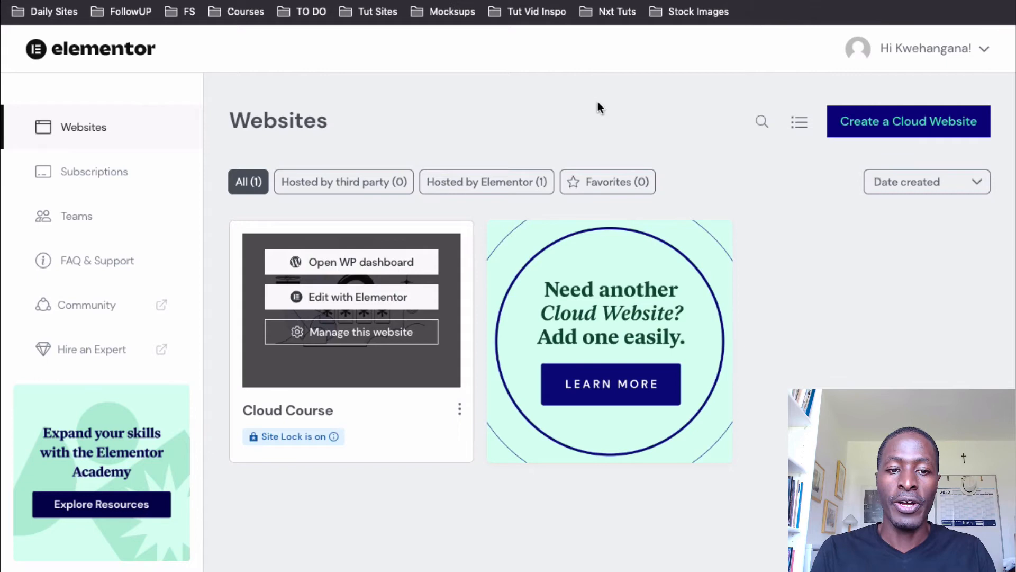
mouse_move(319, 317)
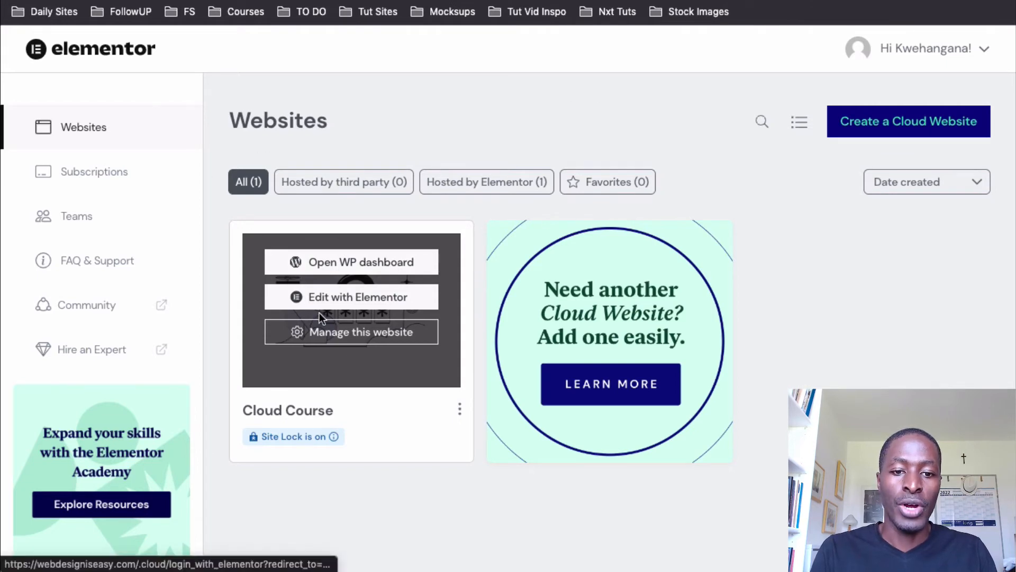
Step: Manage the Cloud Course site and choose Restore on the Mar-21-22 automatic backup
click(360, 331)
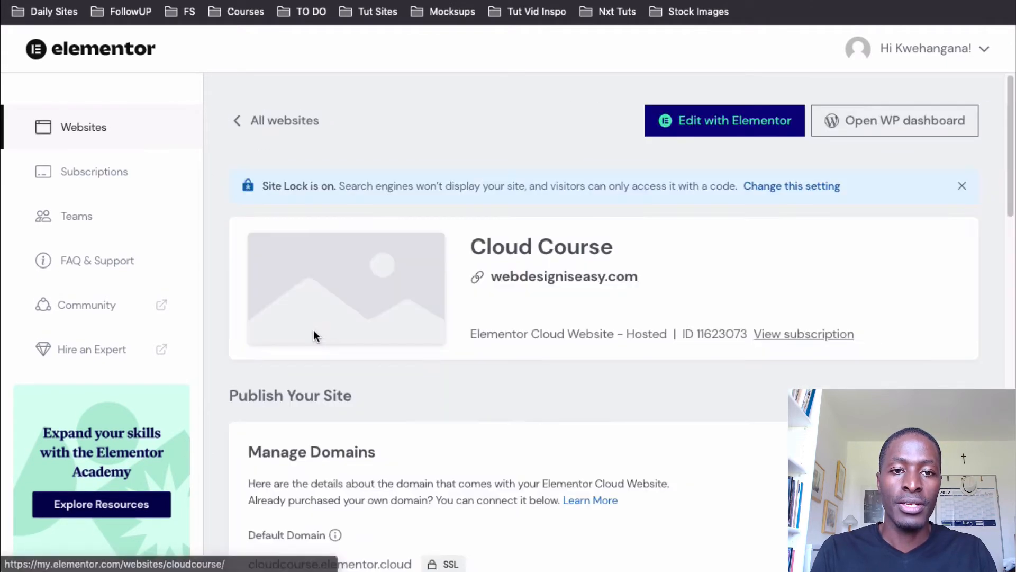
scroll(down, 3)
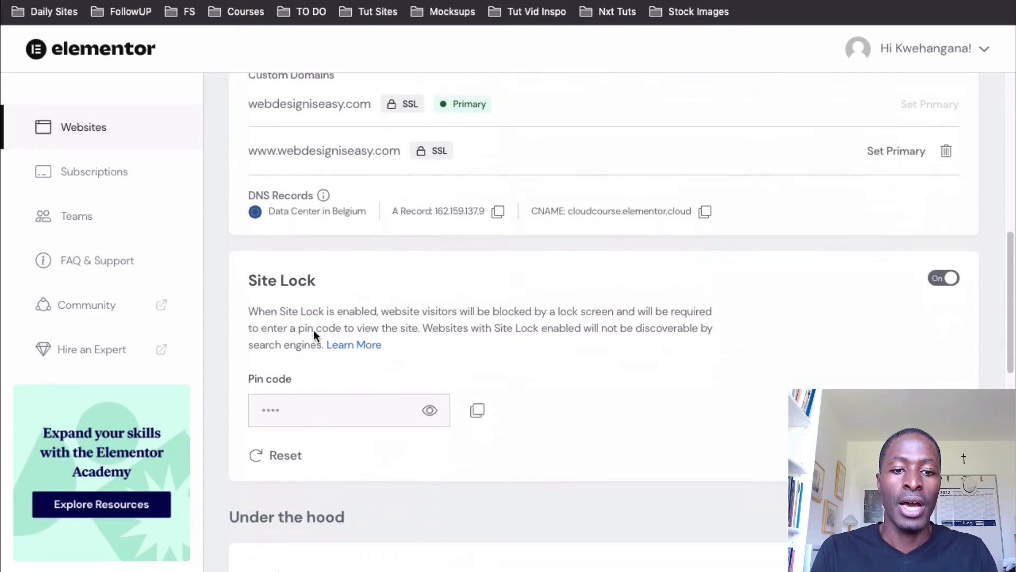
scroll(down, 3)
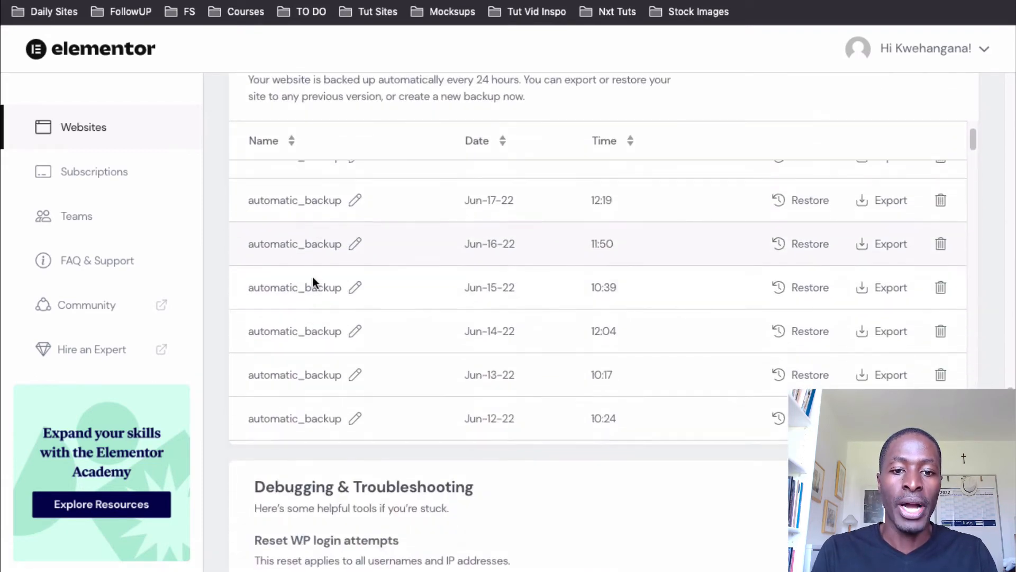
scroll(down, 3)
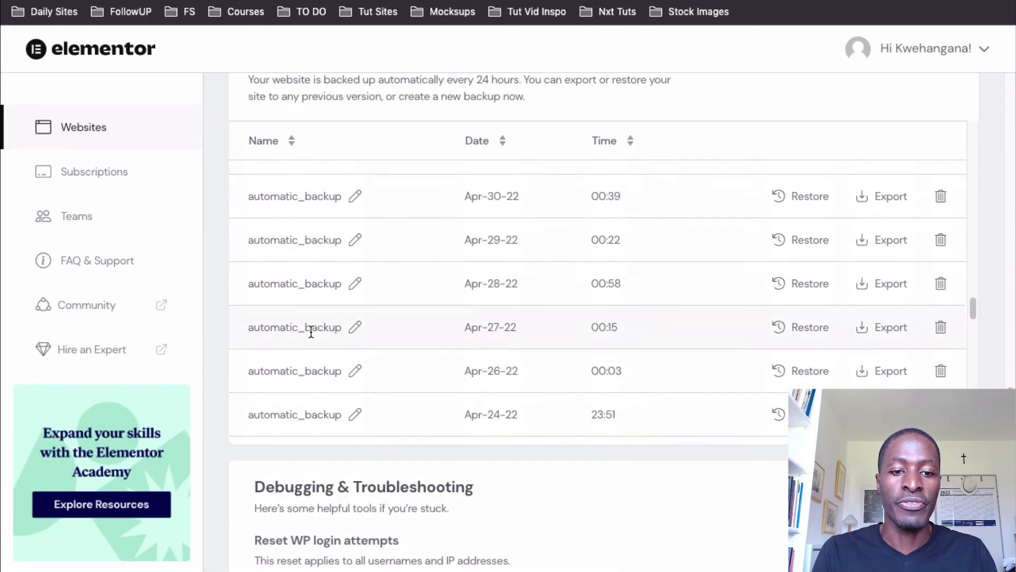
scroll(down, 3)
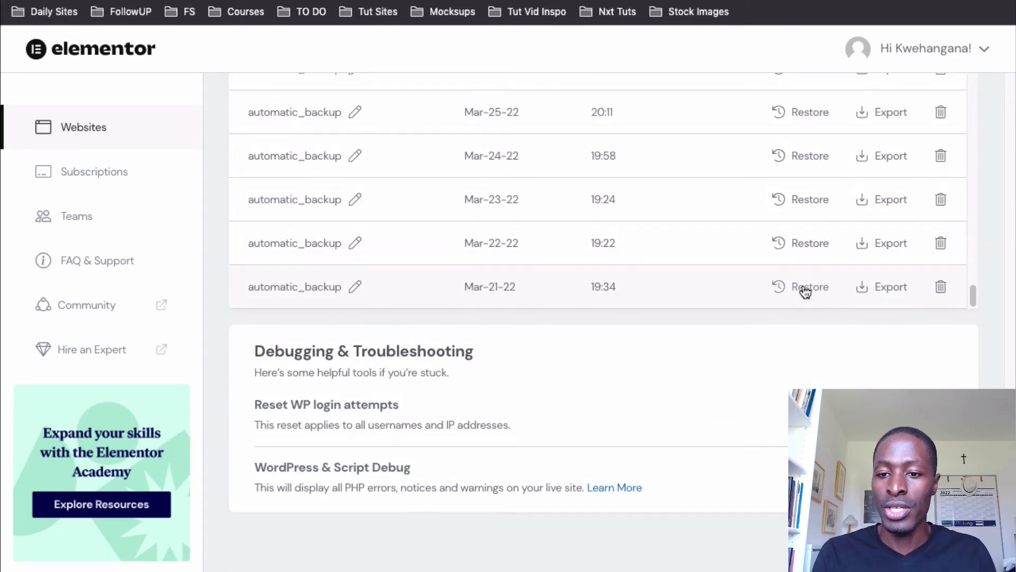
click(808, 286)
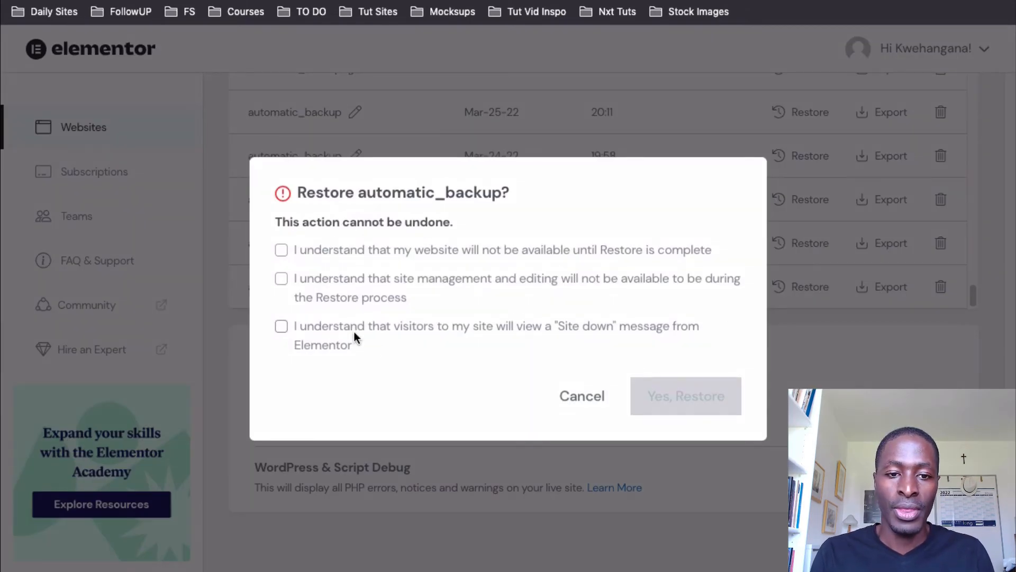
mouse_move(308, 251)
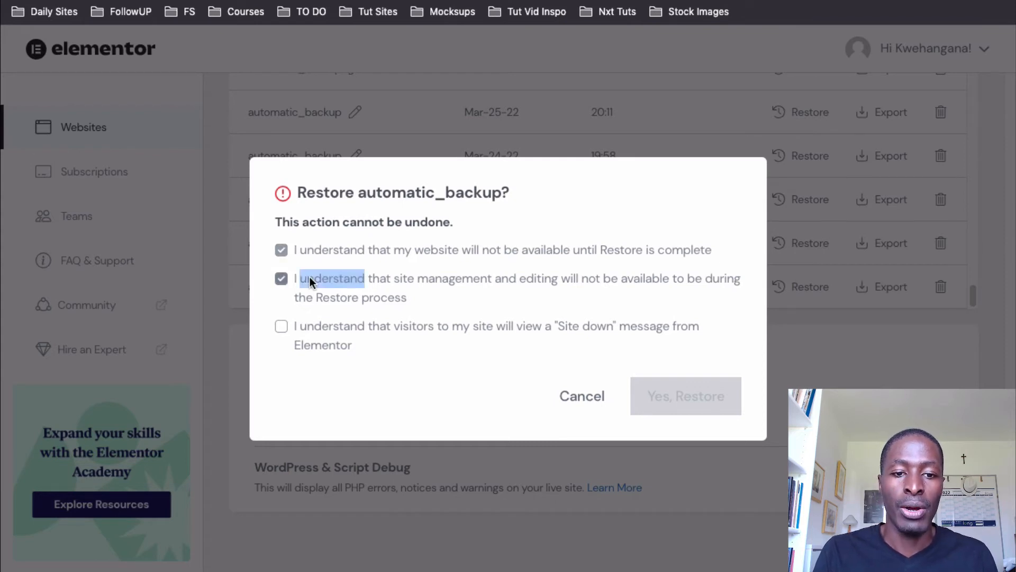
Step: Acknowledge the site-down warning and confirm Yes, Restore for the Mar-21-22 backup
click(281, 325)
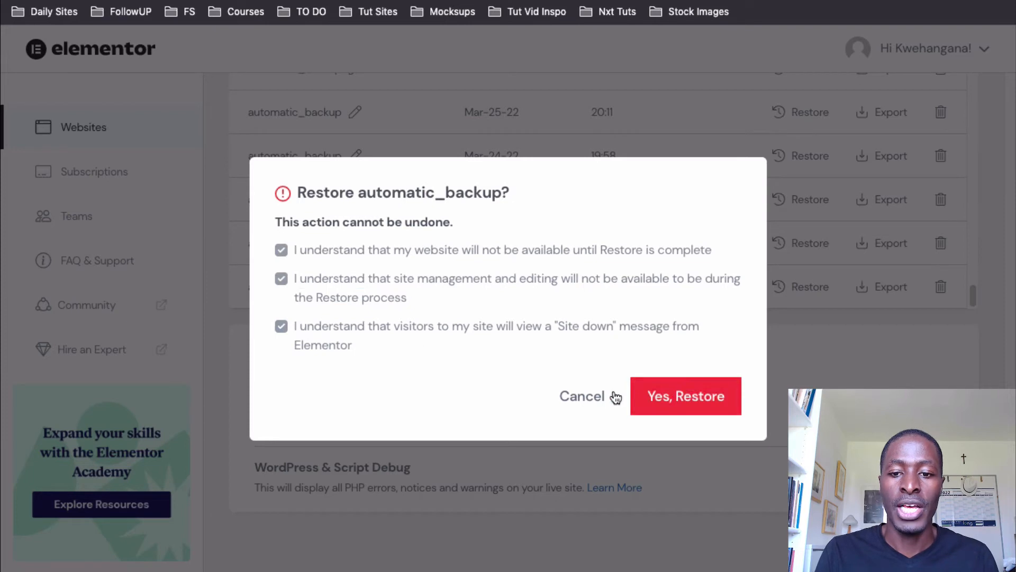
click(685, 396)
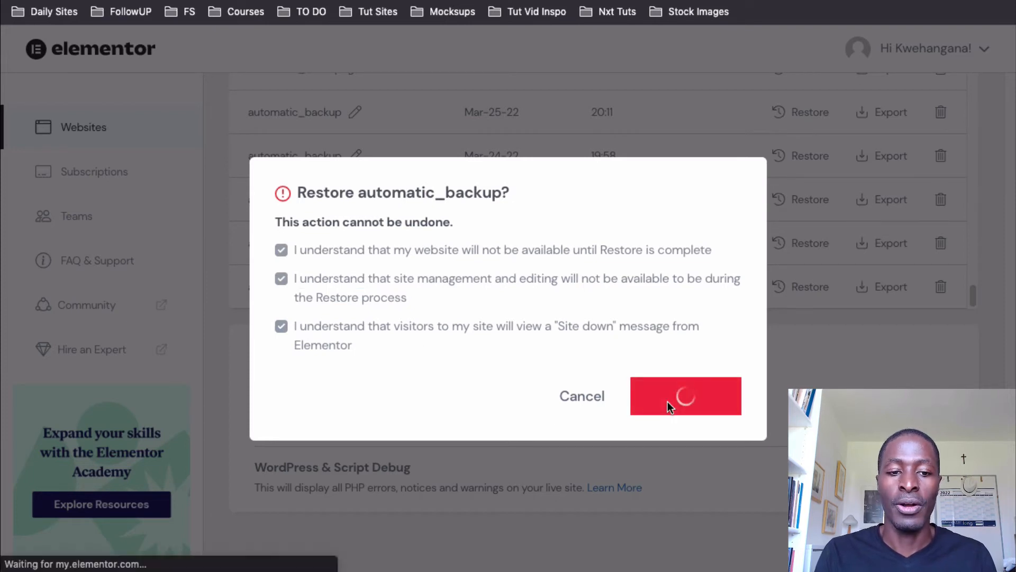
click(686, 395)
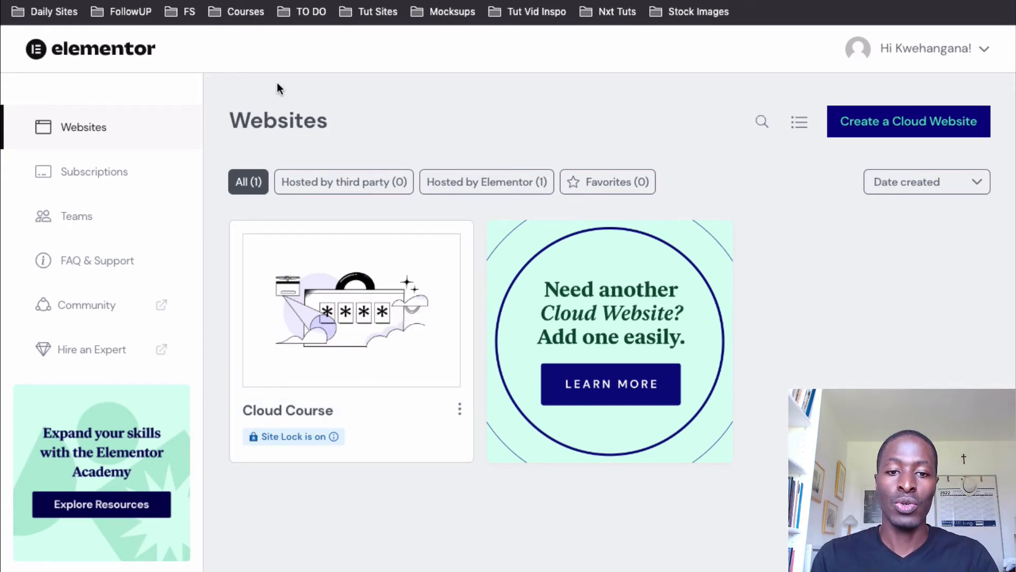
mouse_move(564, 63)
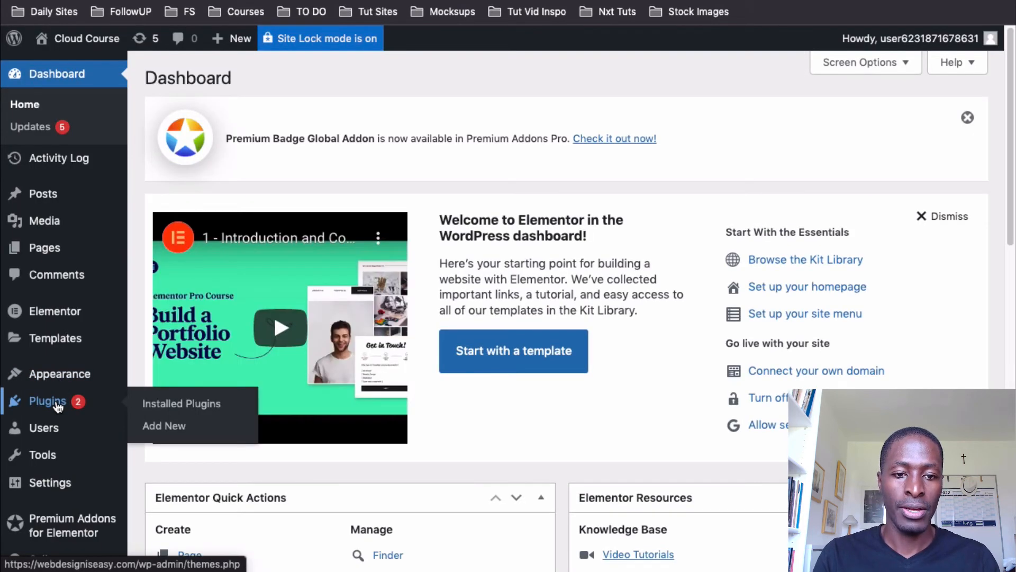
Step: Update Elementor to version 3.6.6 from the installed plugins list
click(181, 403)
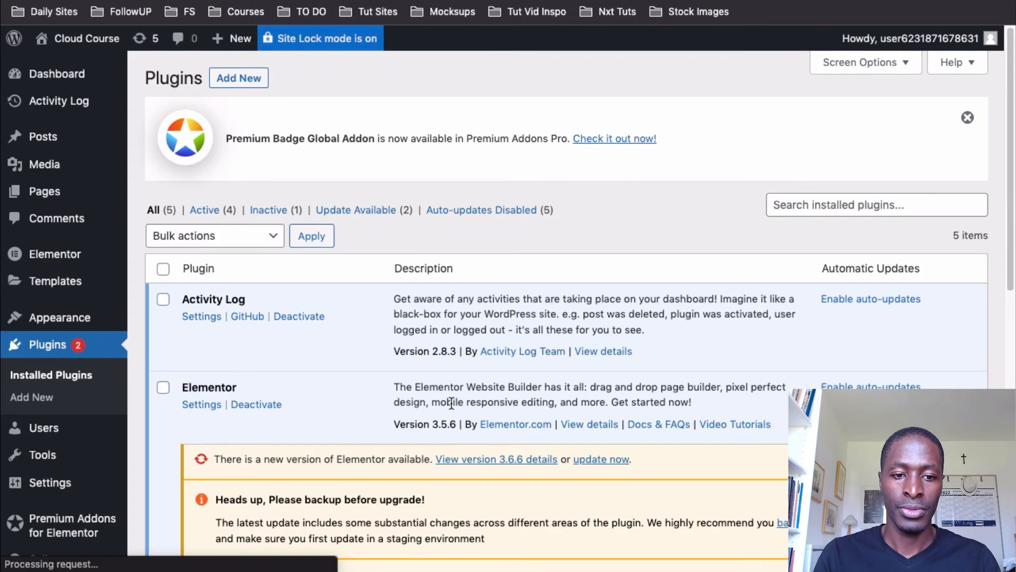
scroll(down, 3)
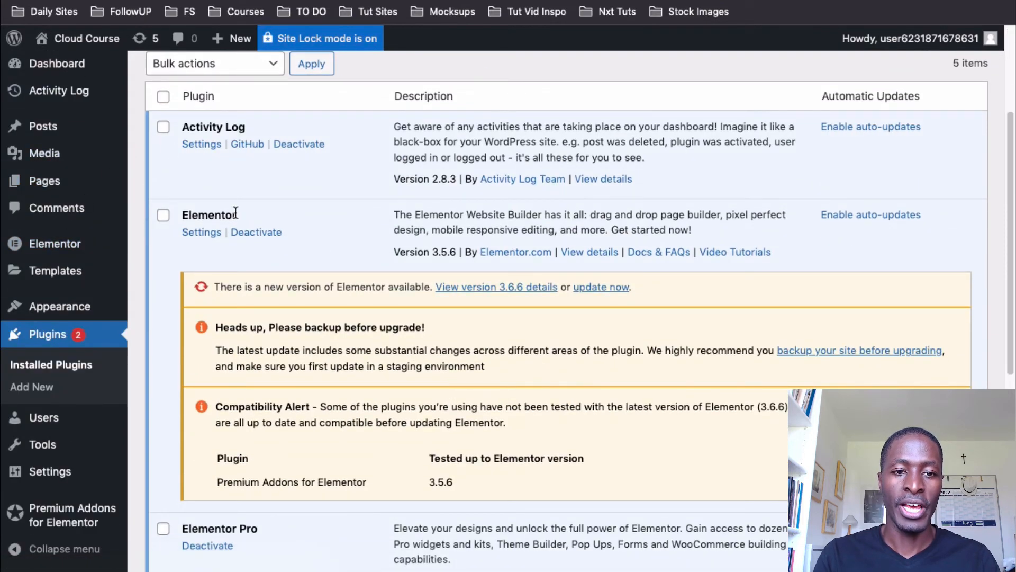
scroll(down, 3)
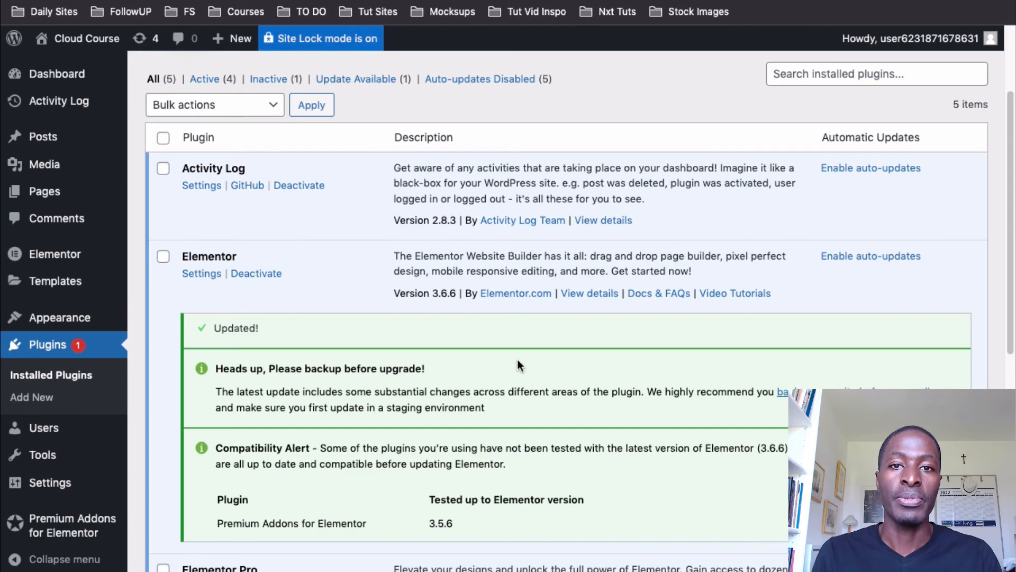
scroll(down, 3)
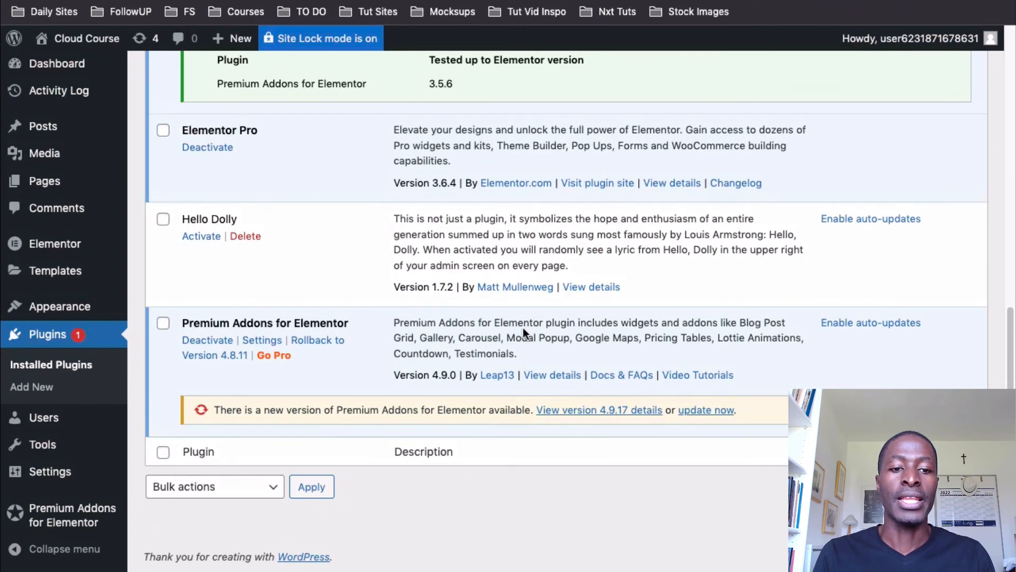
scroll(up, 3)
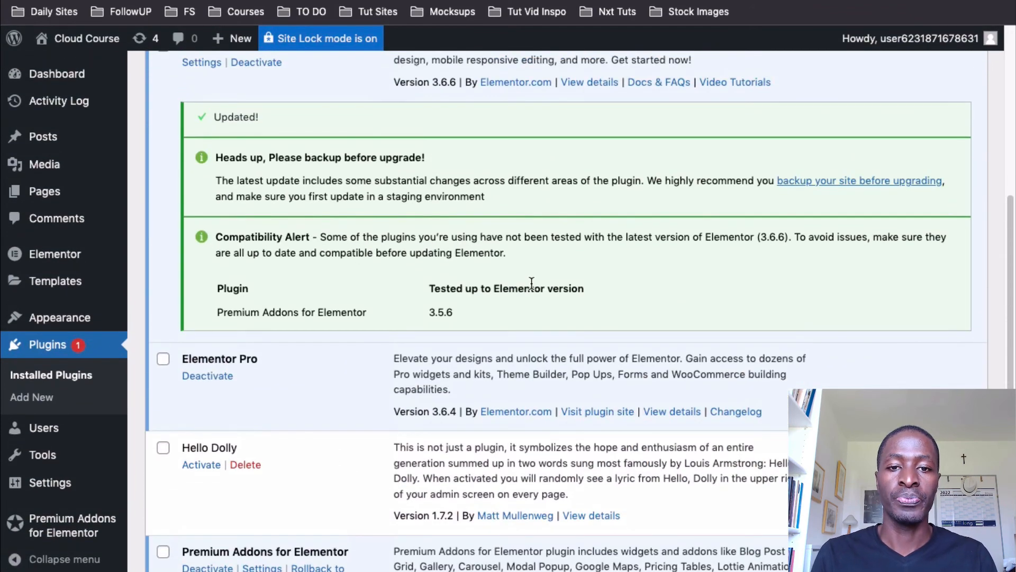
scroll(up, 3)
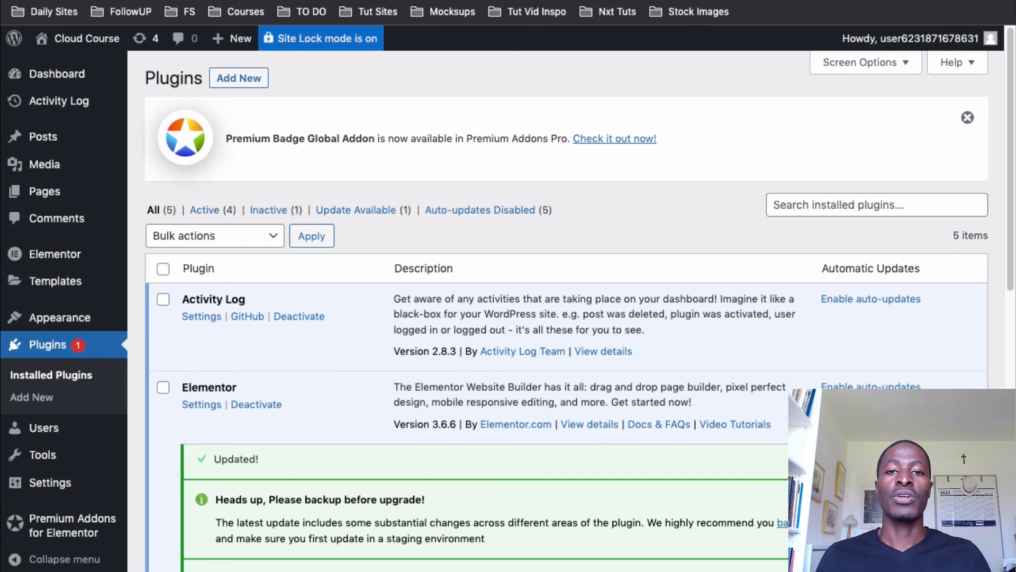